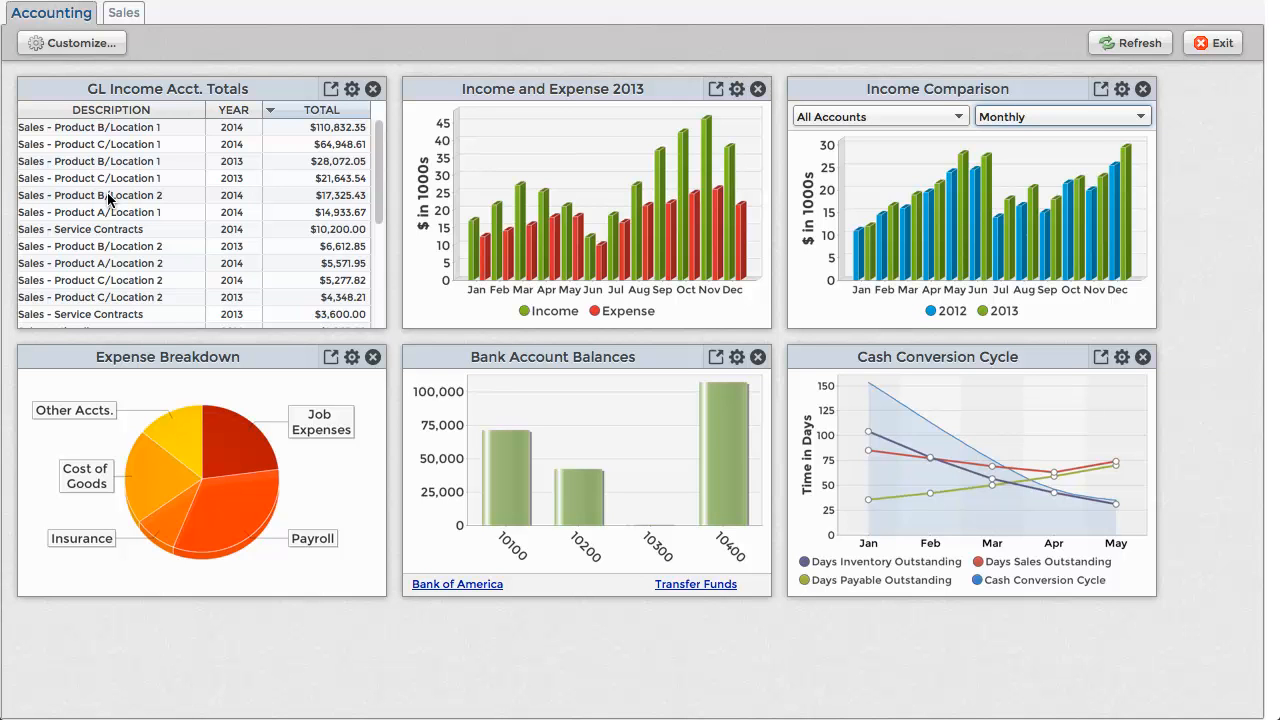
Sort the income totals by year, then by amount with largest first
click(232, 109)
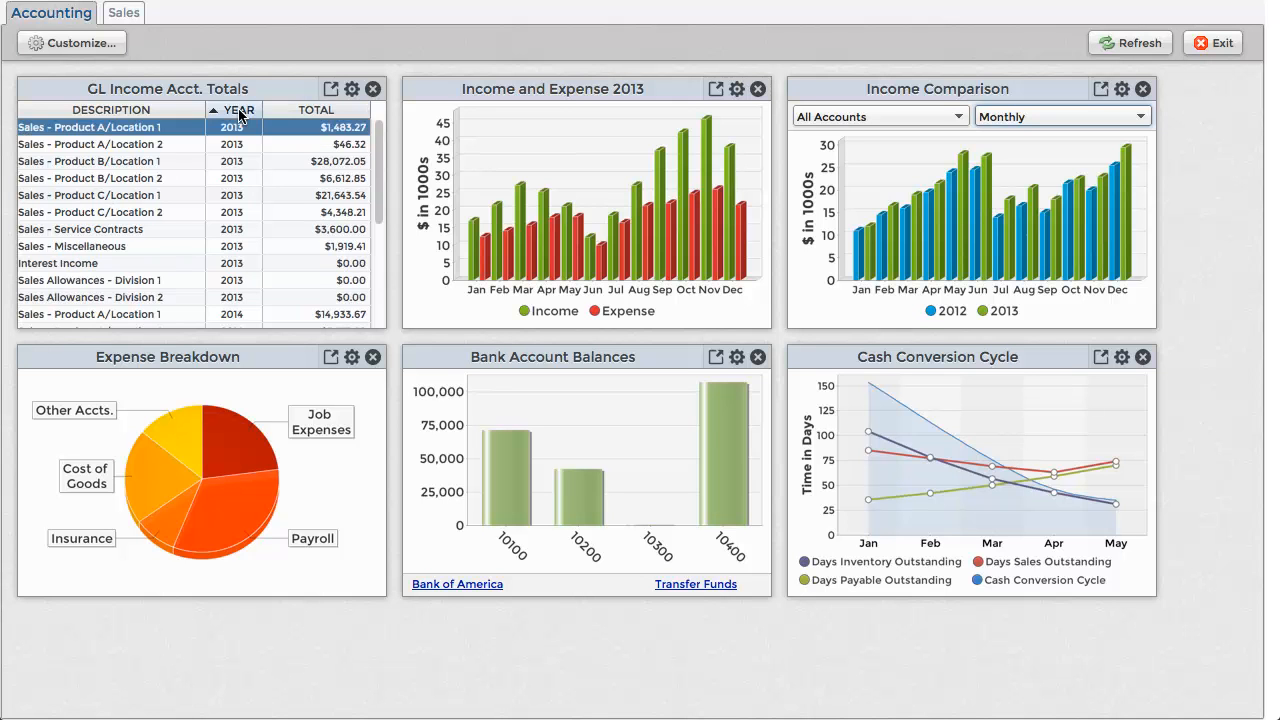
click(320, 110)
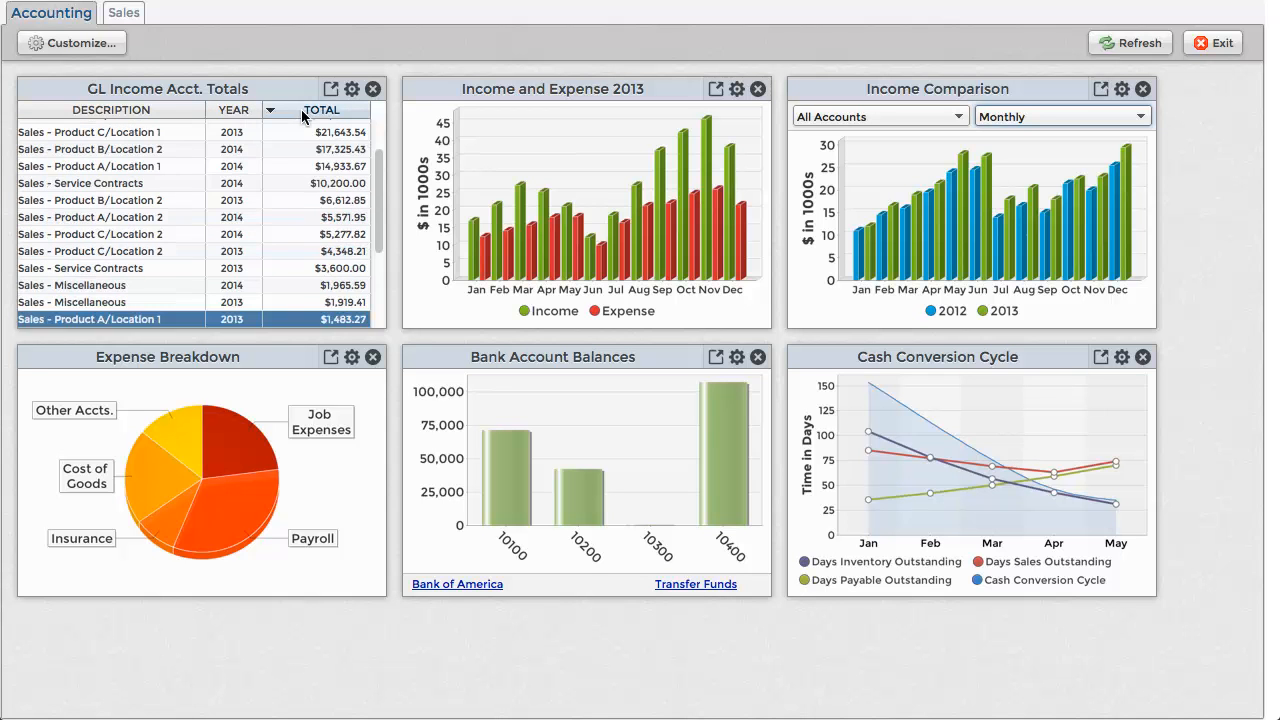
scroll(down, 3)
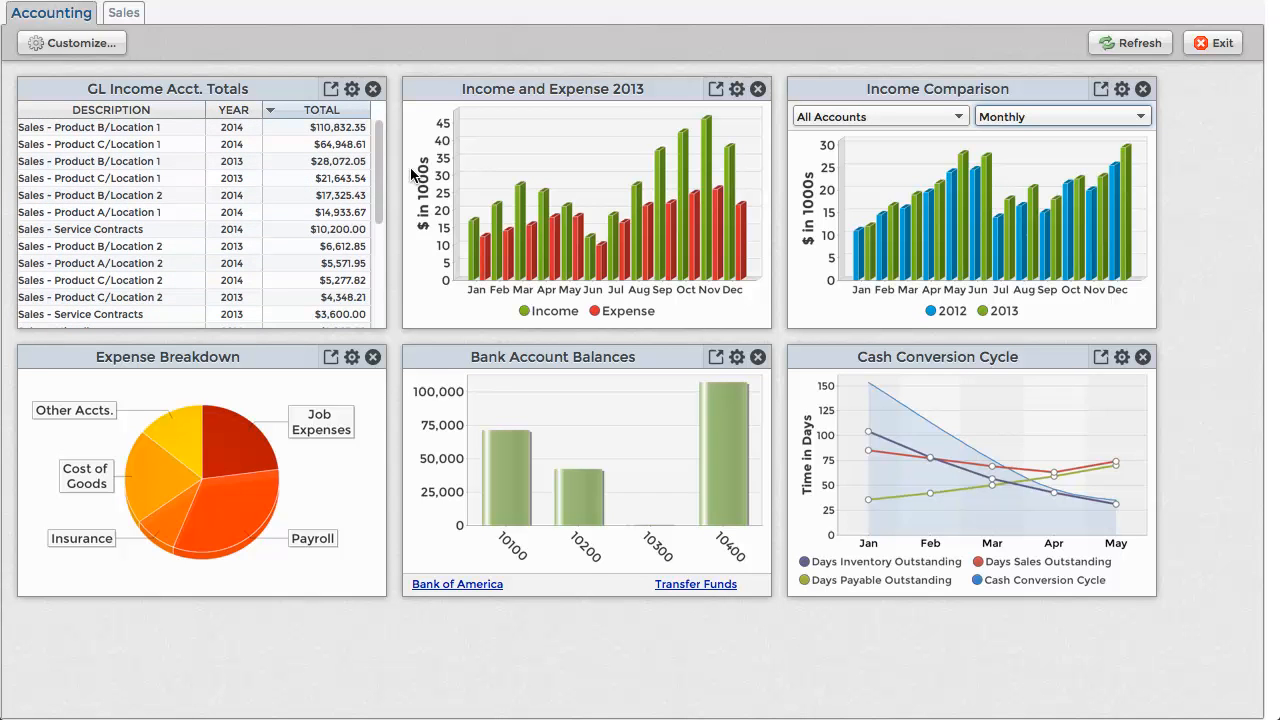
mouse_move(630, 154)
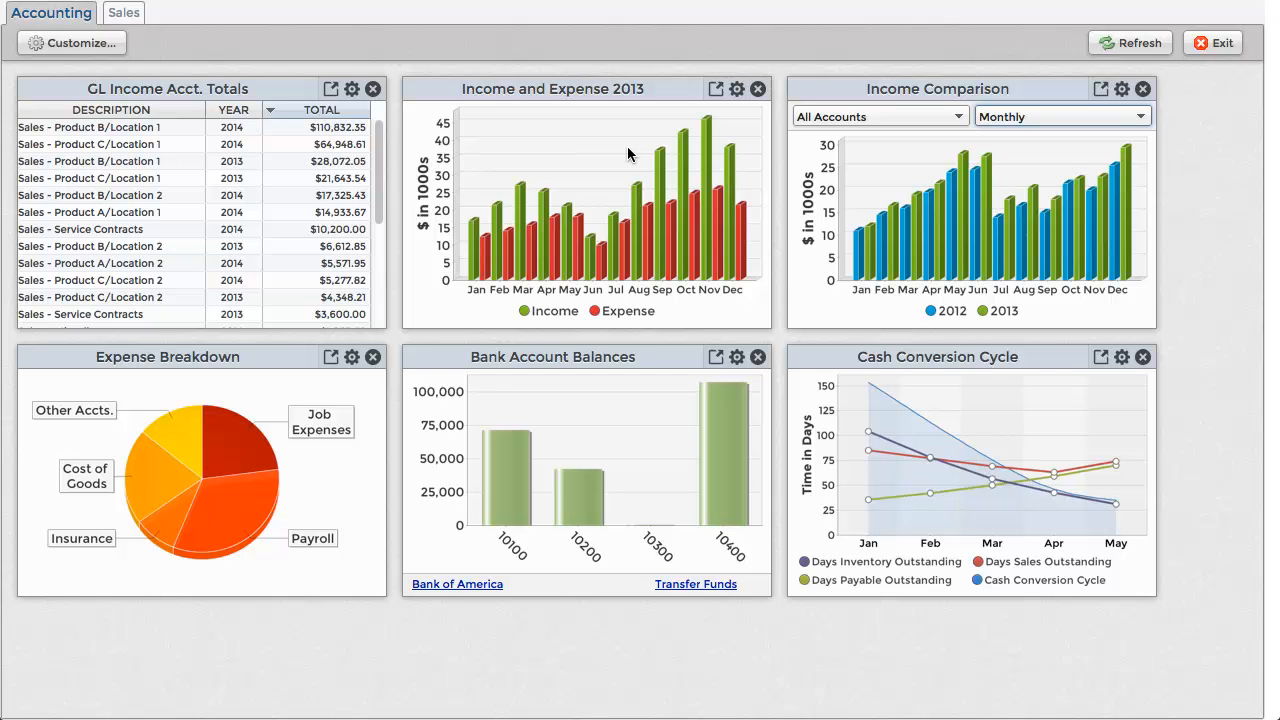
mouse_move(696, 90)
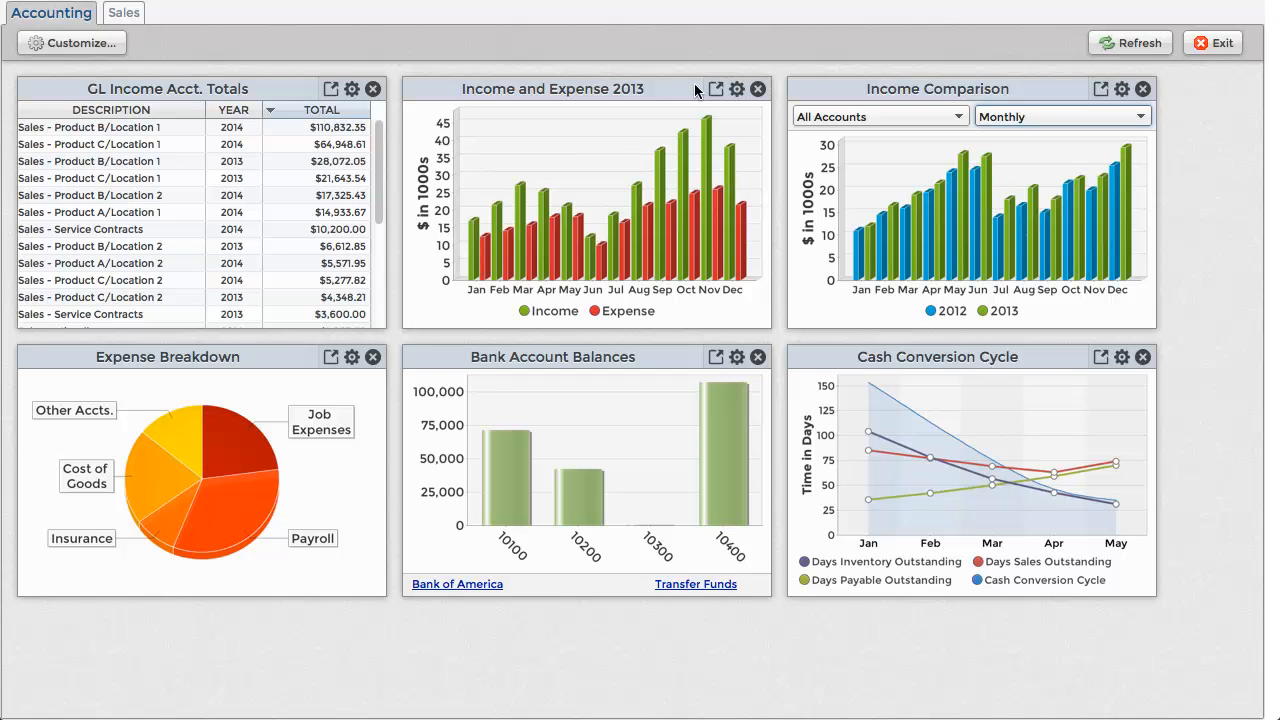
Enlarge the Income and Expense 2013 chart and compare income by year for Domestic Accounts
click(715, 89)
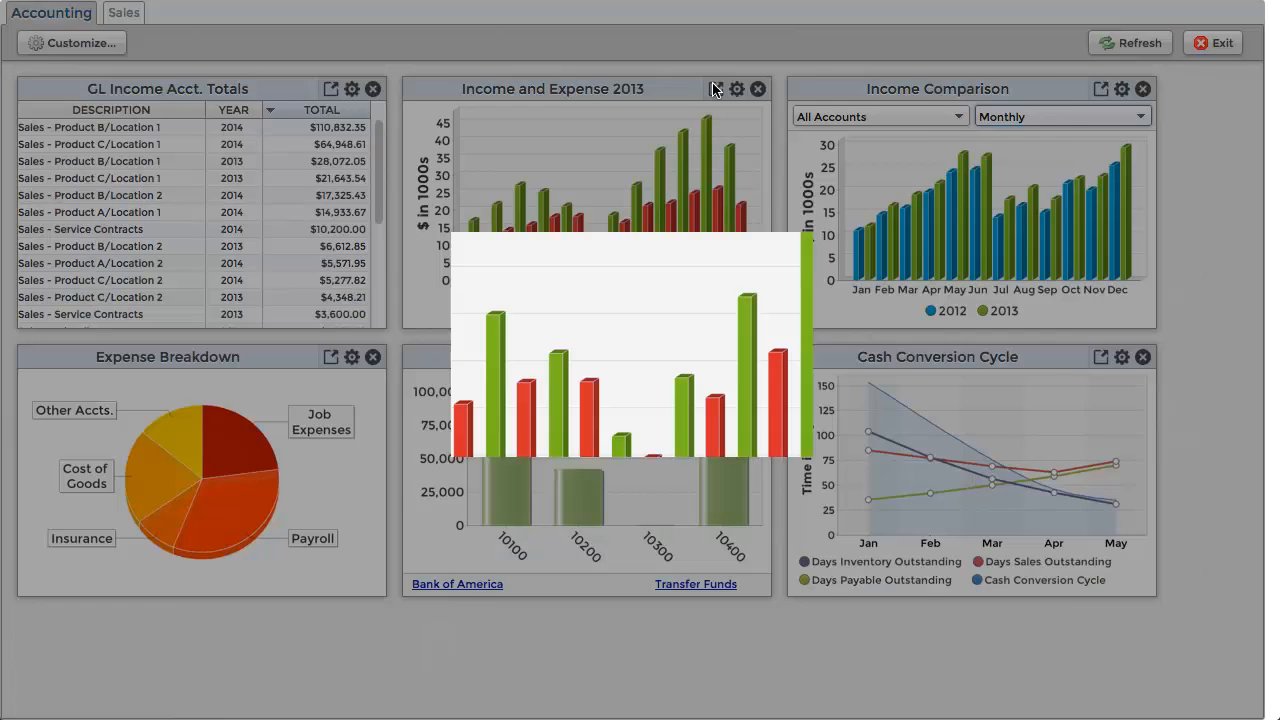
click(716, 89)
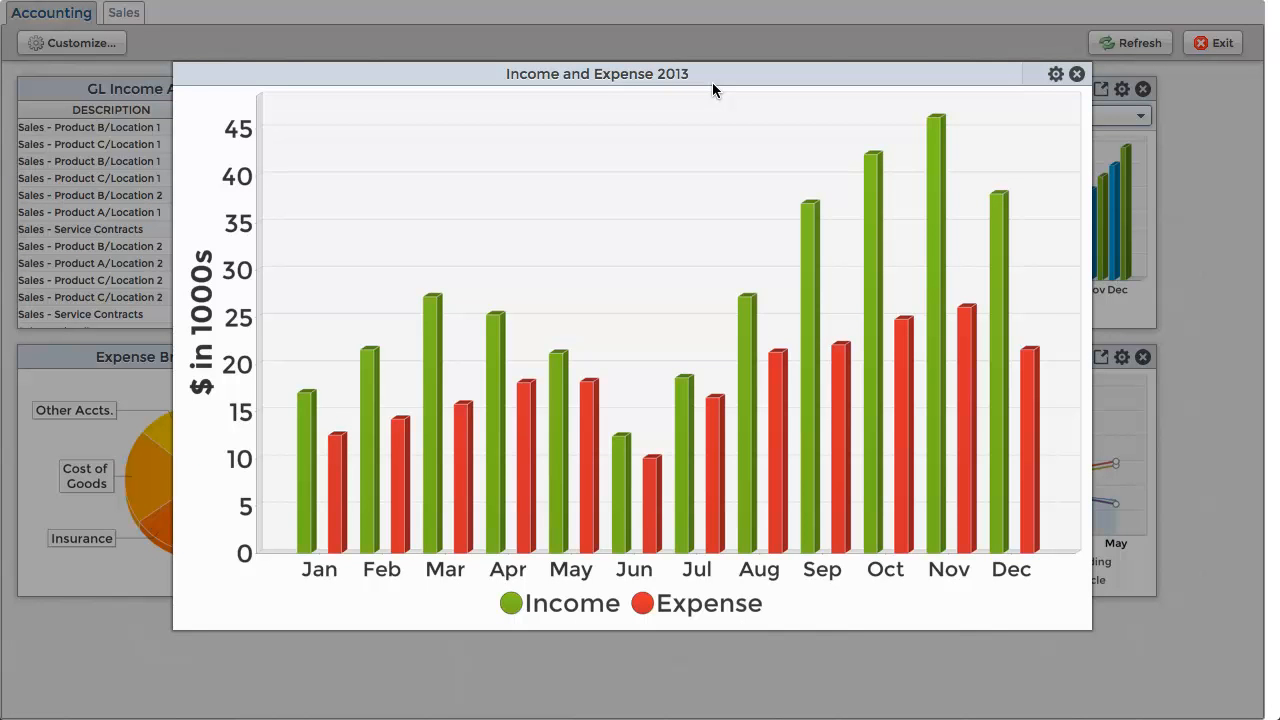
click(1055, 74)
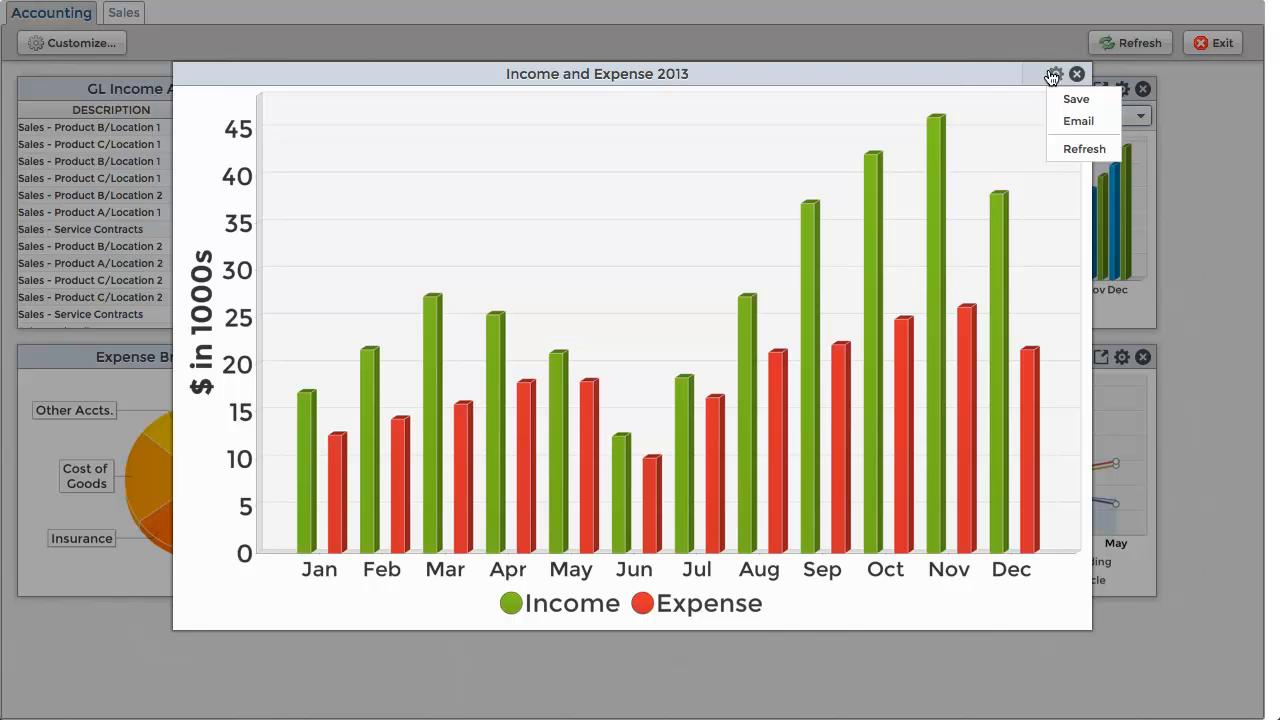
mouse_move(1078, 120)
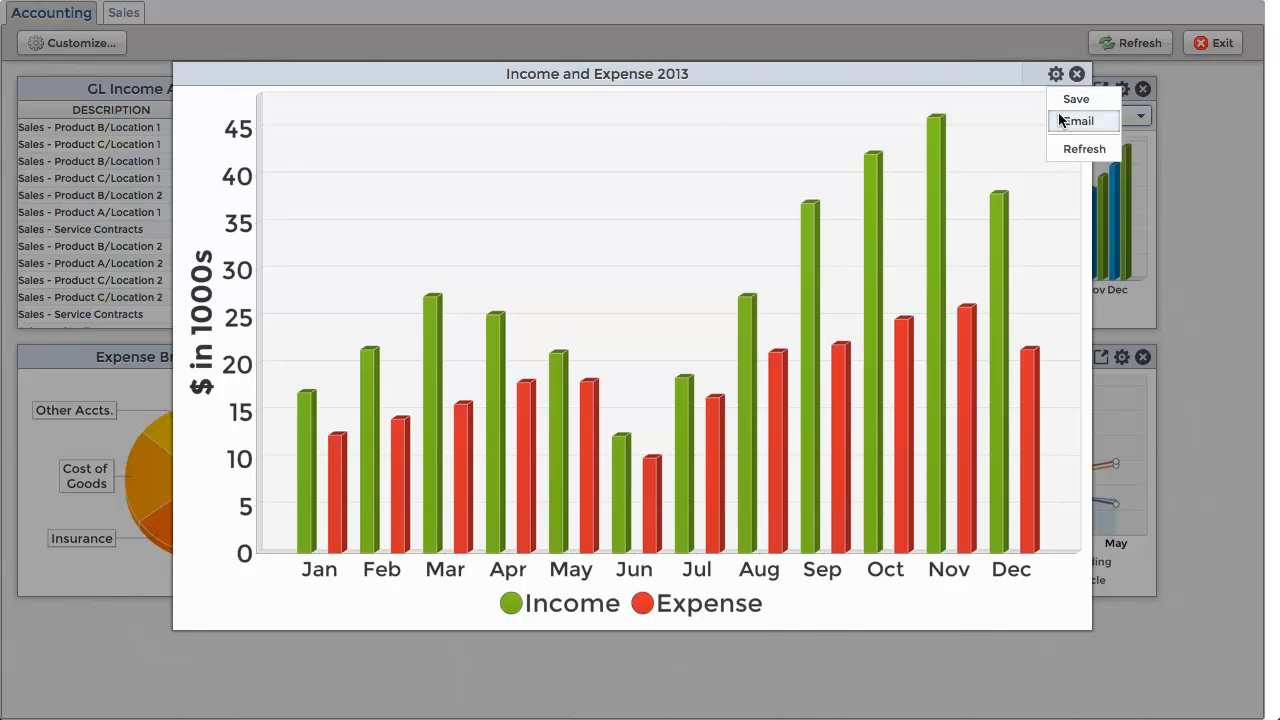
mouse_move(1070, 137)
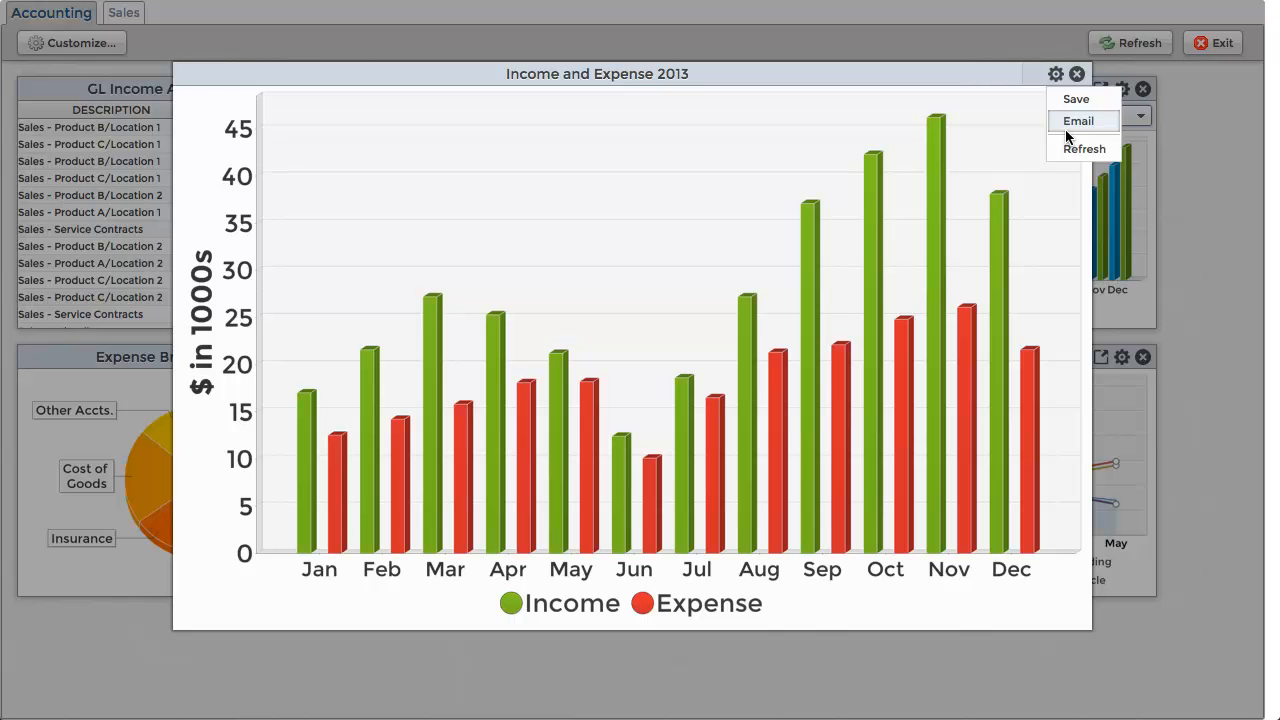
mouse_move(1076, 95)
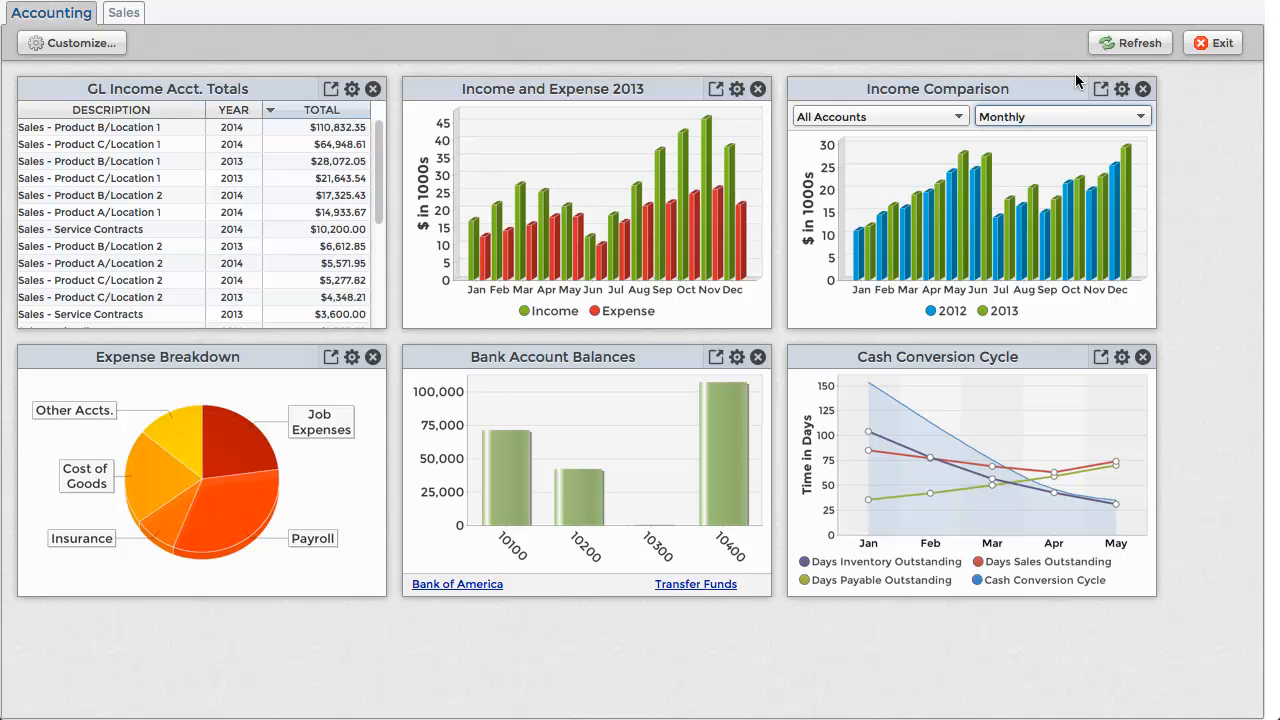
mouse_move(1070, 85)
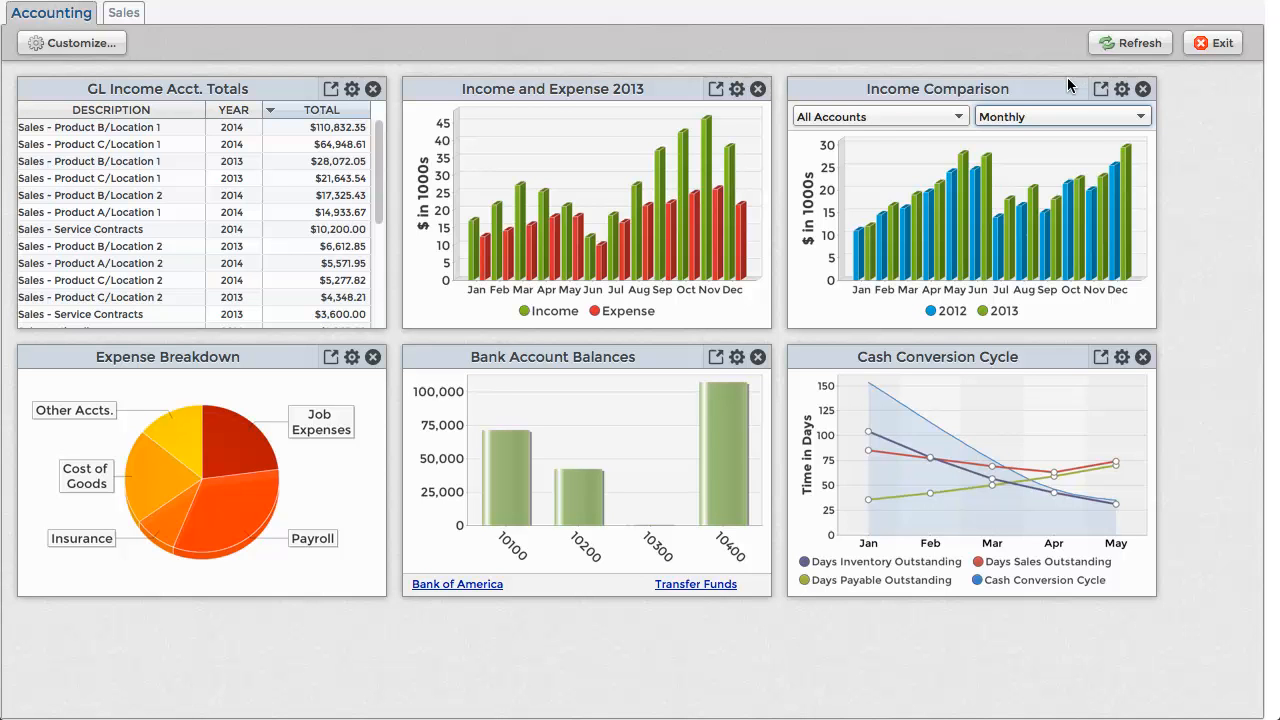
click(880, 116)
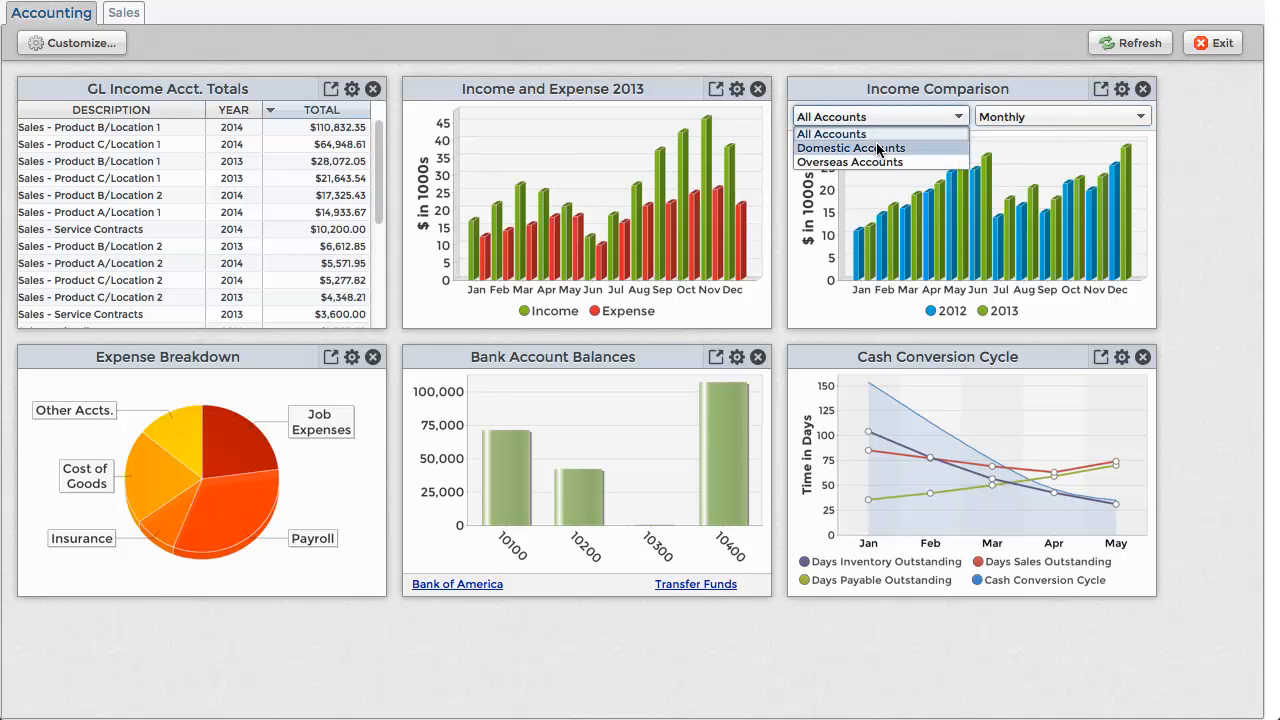
click(851, 147)
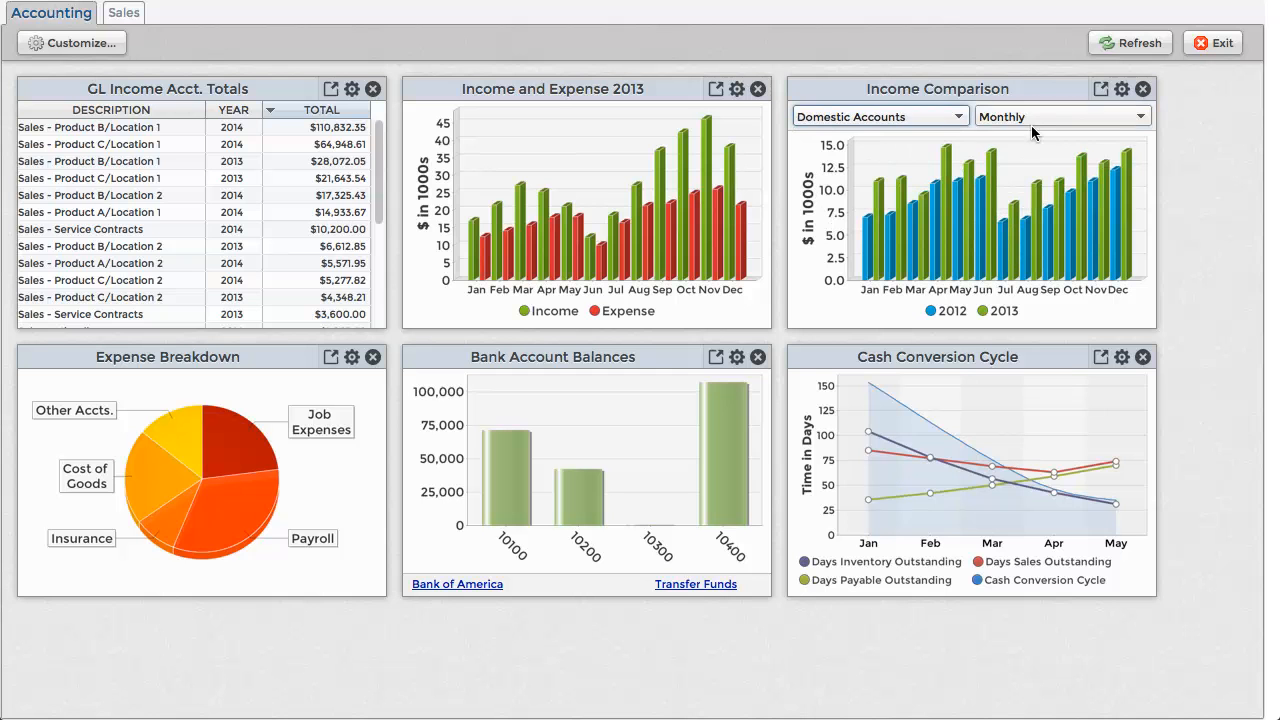
click(1060, 116)
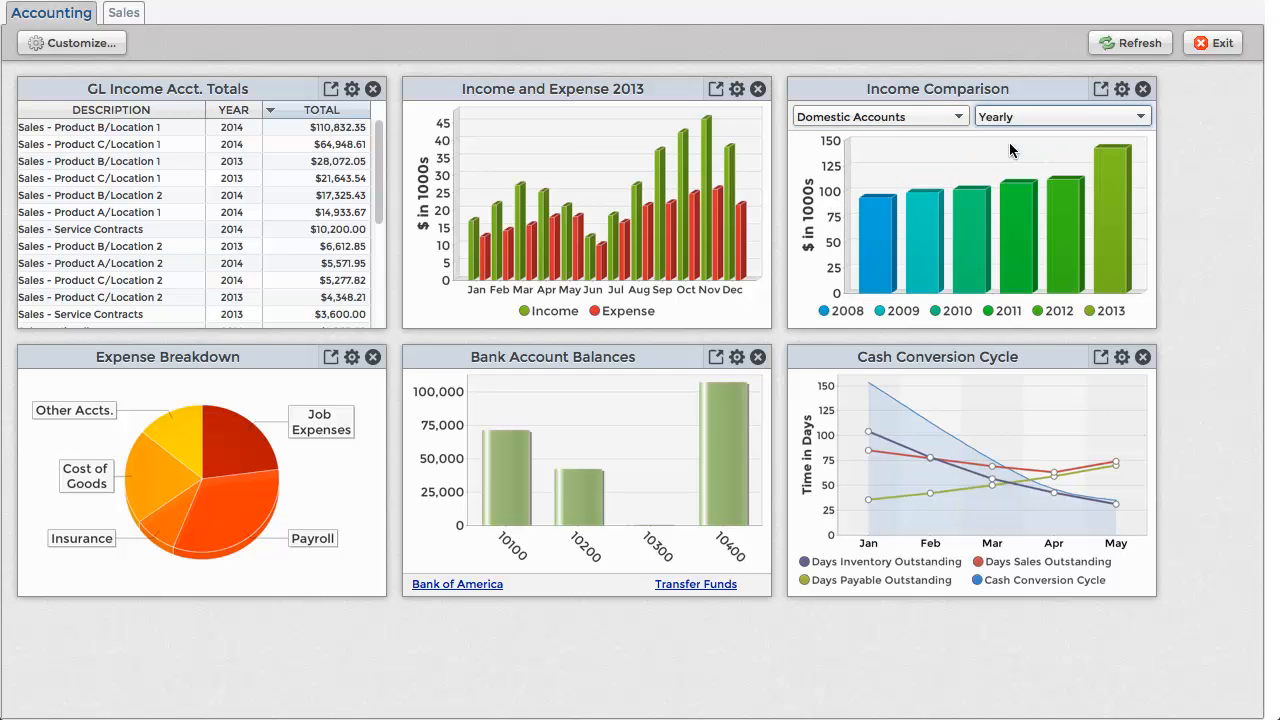
mouse_move(915, 123)
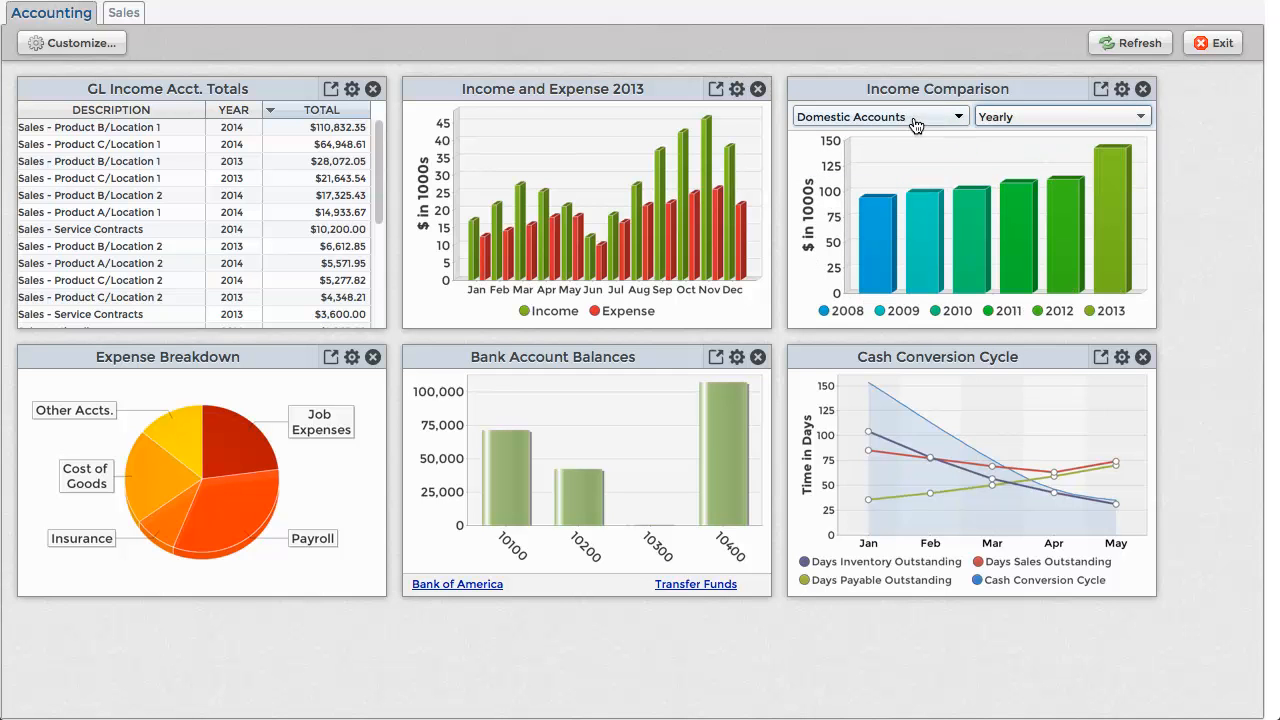
click(878, 116)
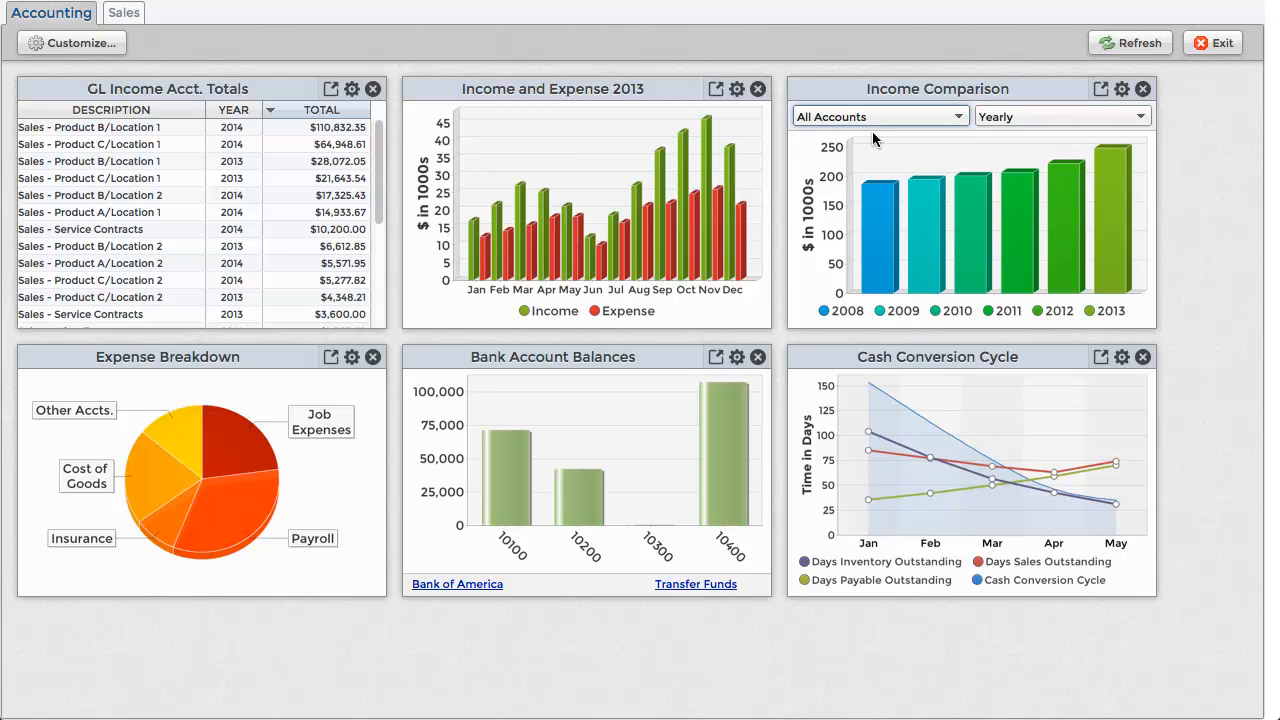
mouse_move(642, 397)
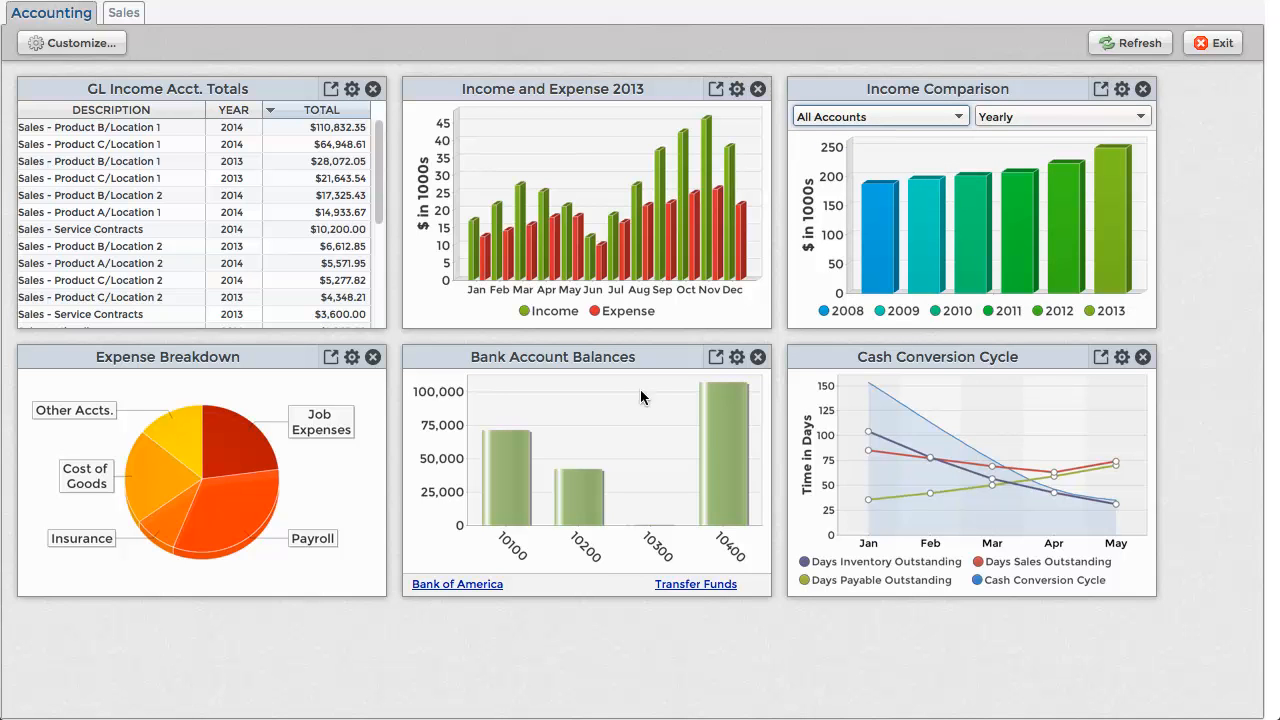
mouse_move(630, 416)
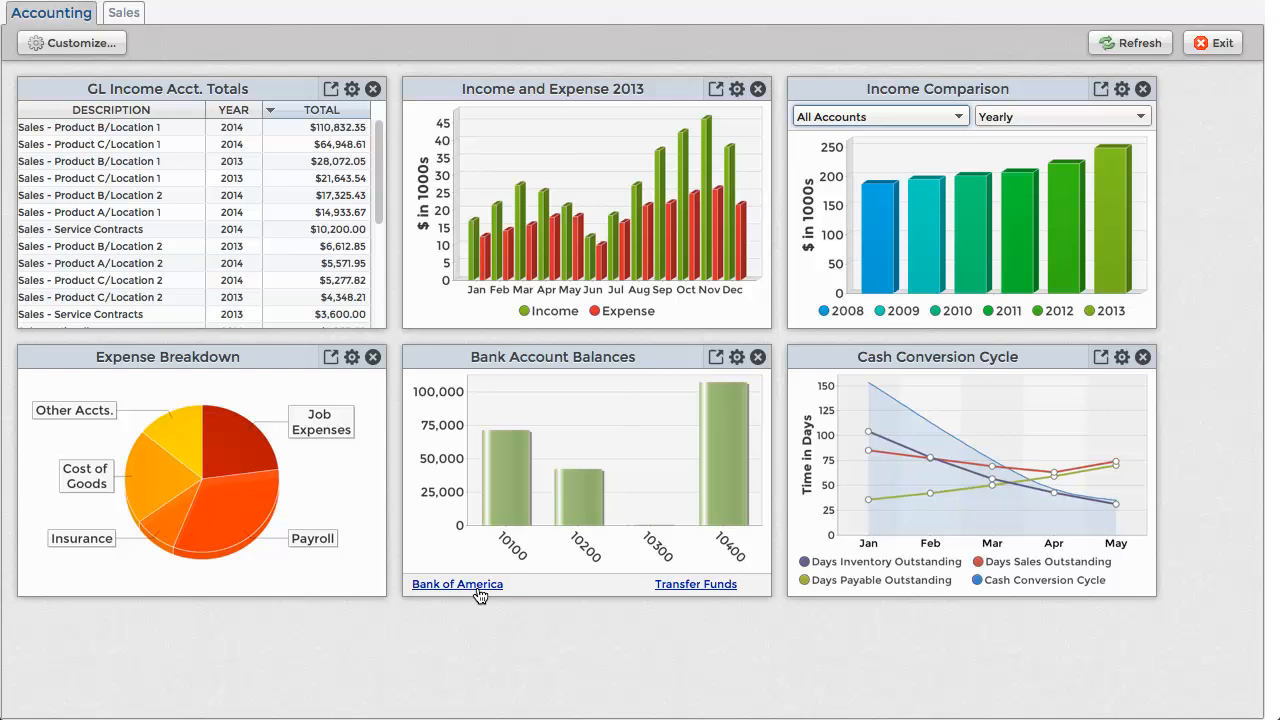
click(457, 584)
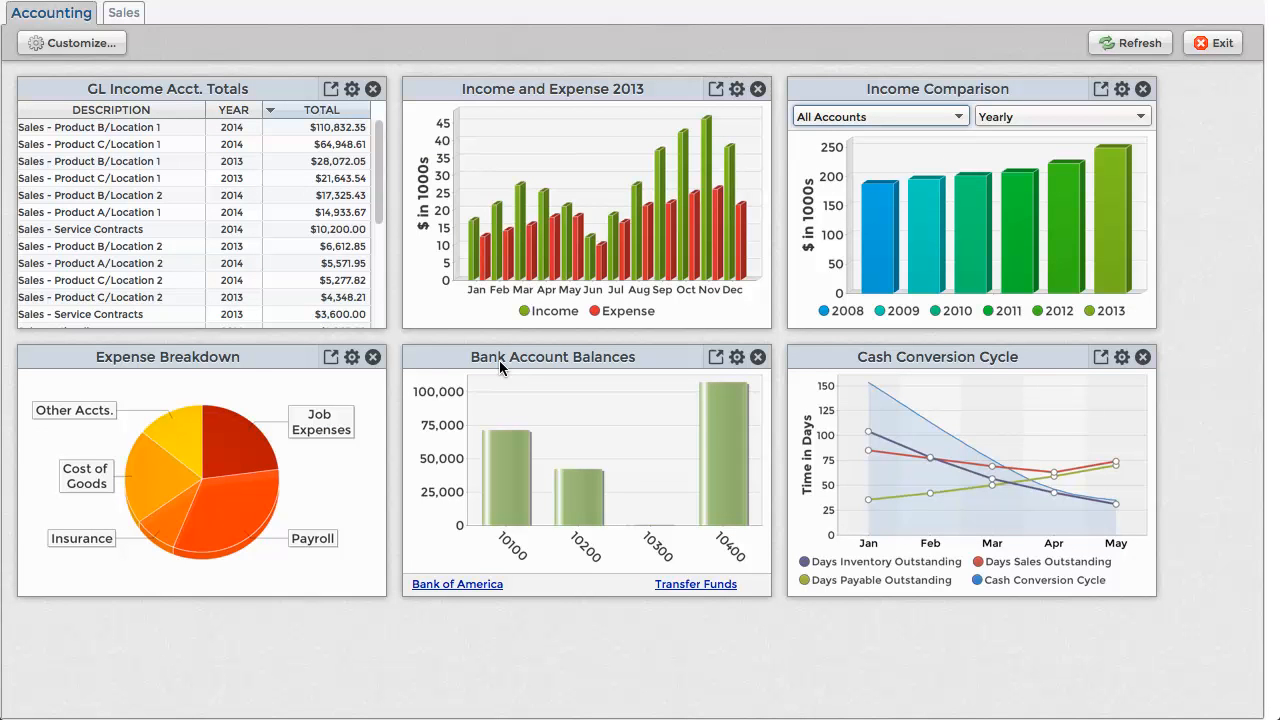
On the Sales dashboard, show the sales report at 125% and go back a page
click(115, 12)
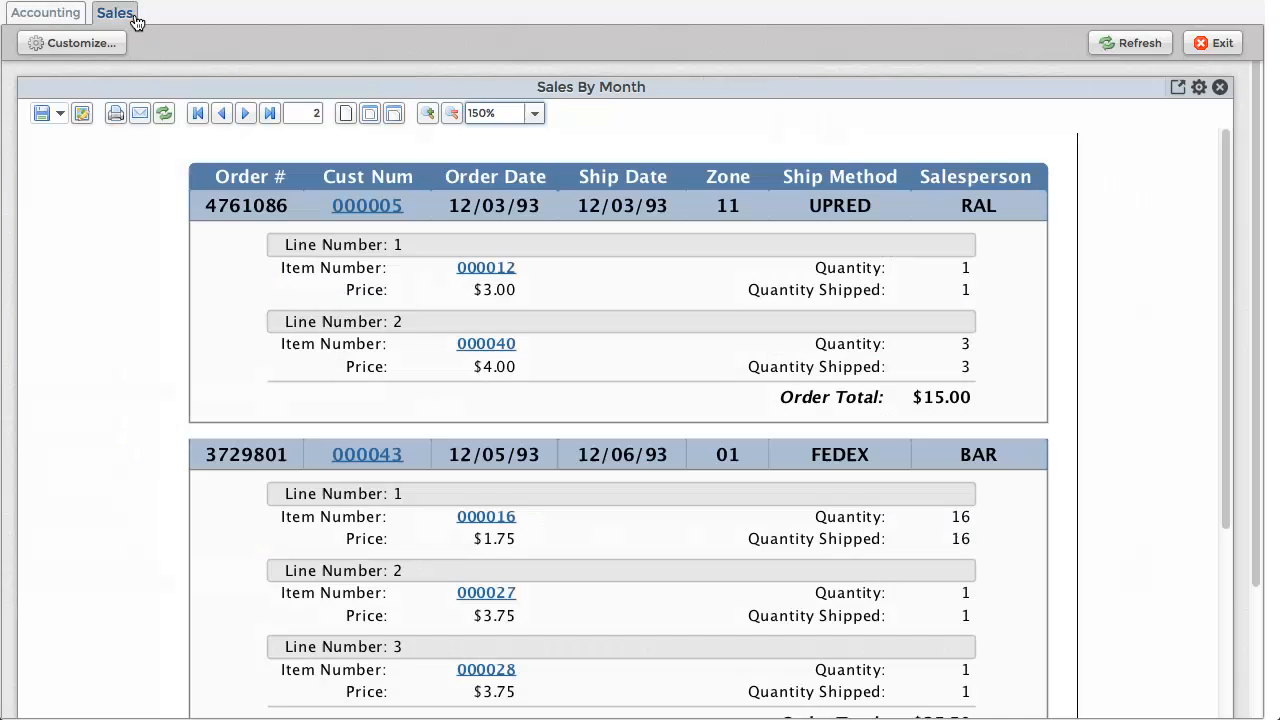
click(1129, 42)
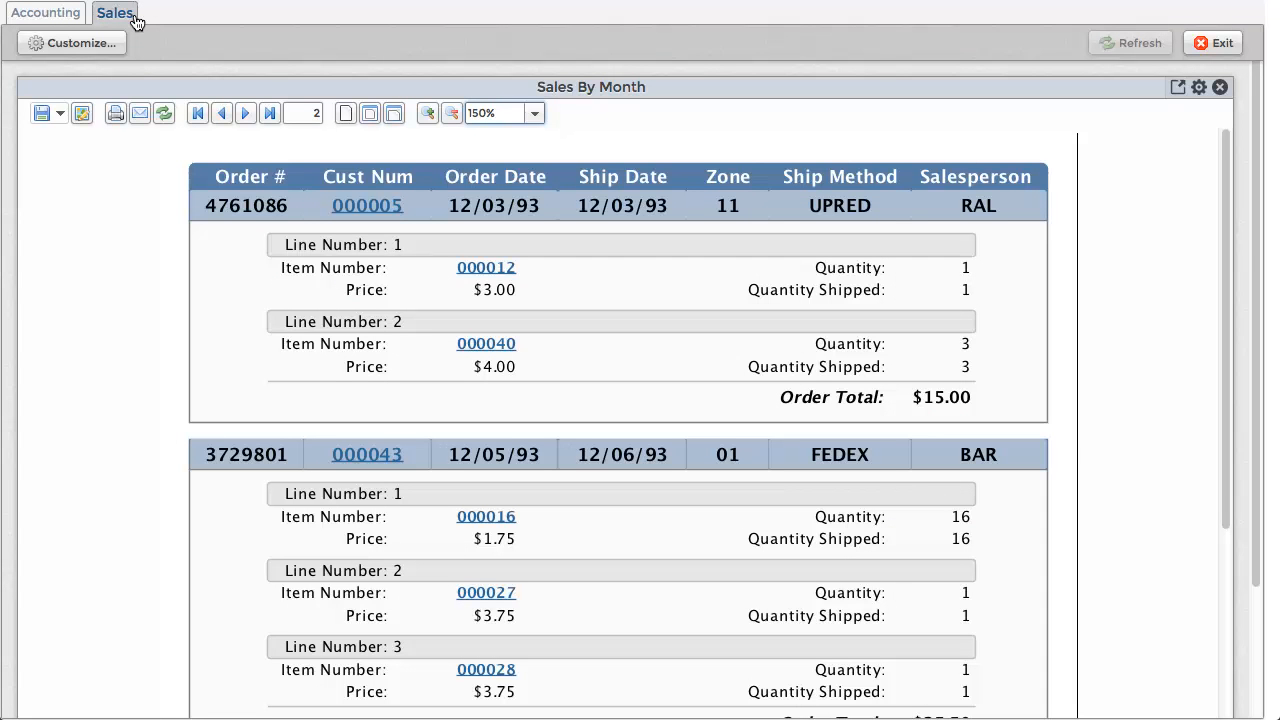
click(534, 112)
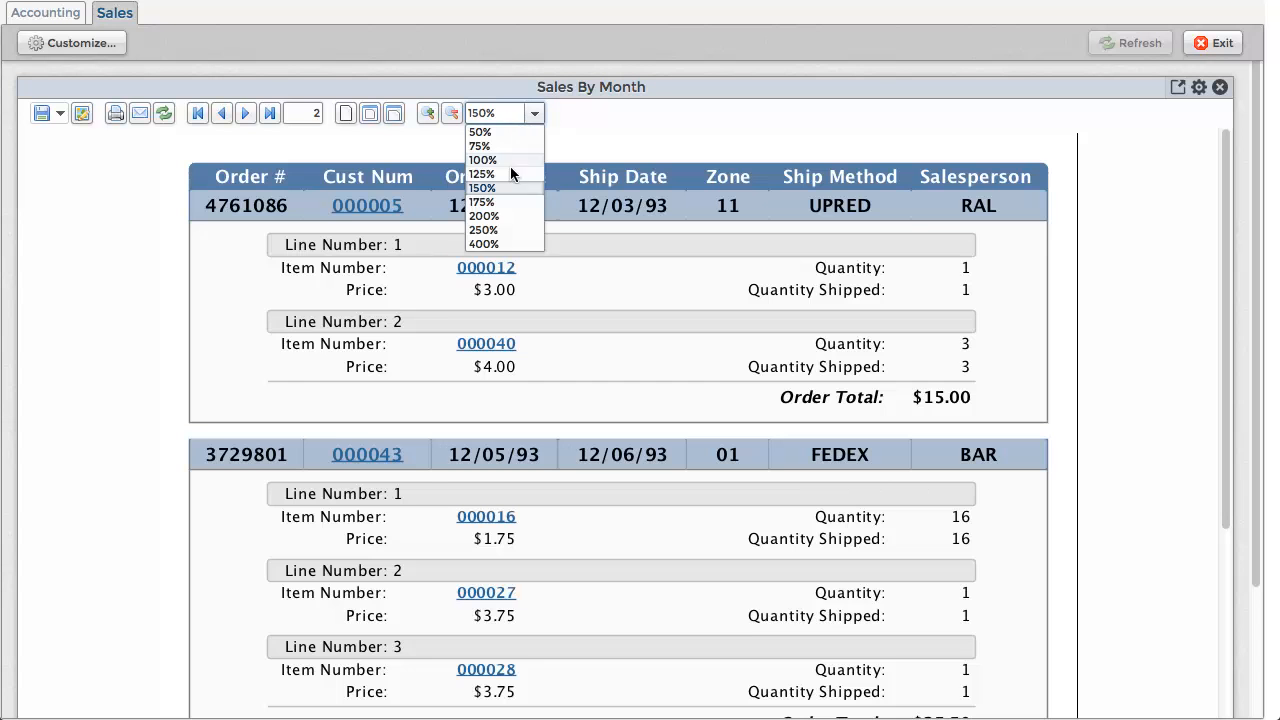
click(482, 174)
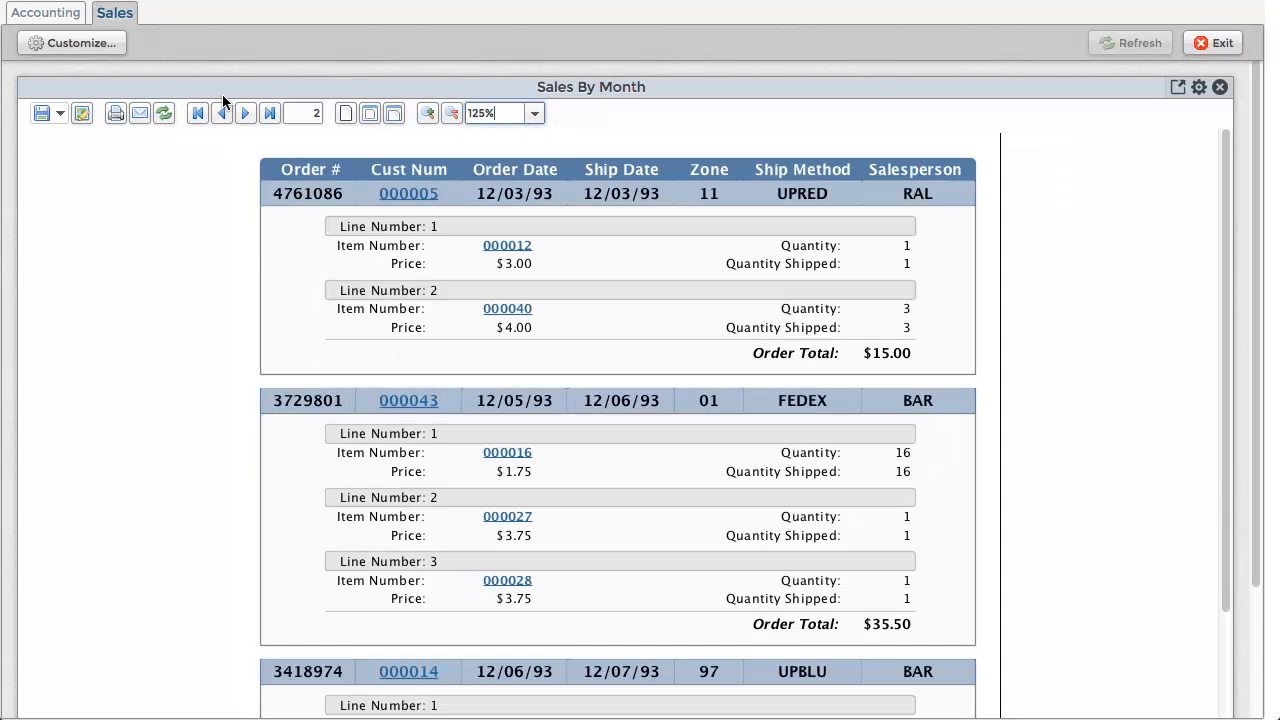
click(223, 113)
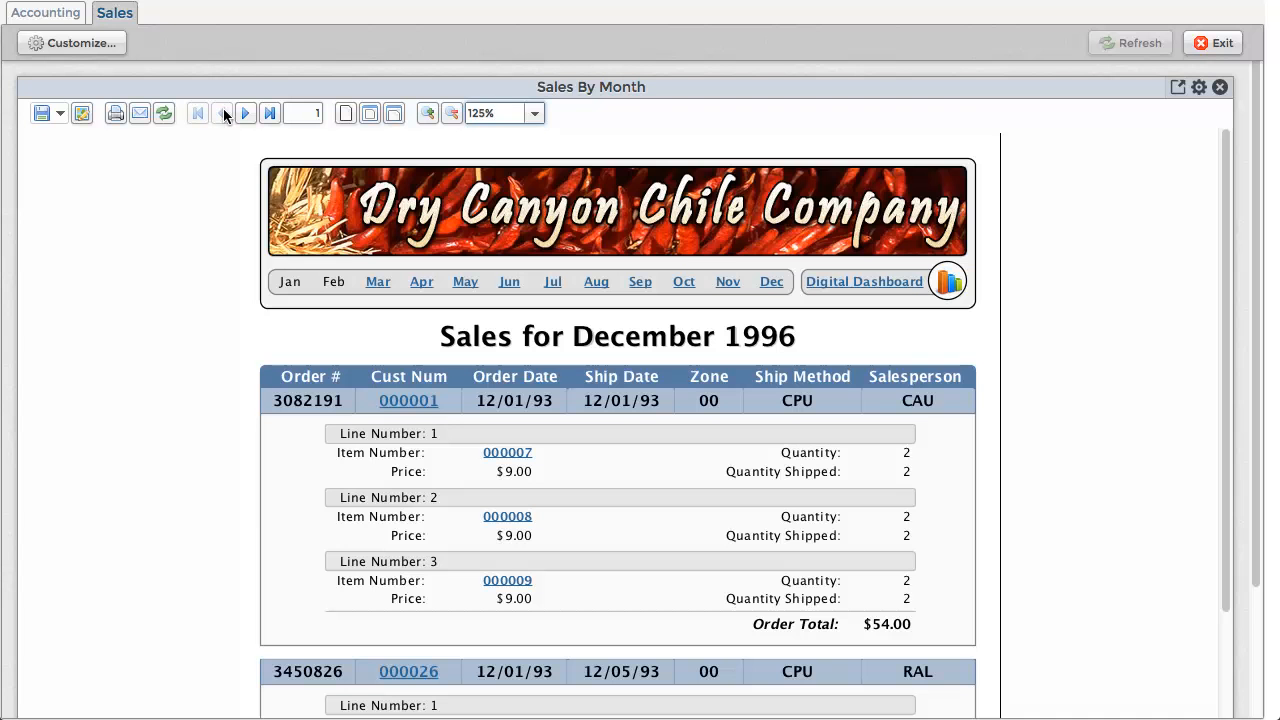
Return to the Accounting dashboard and close the Income and Expense 2013 widget
click(50, 12)
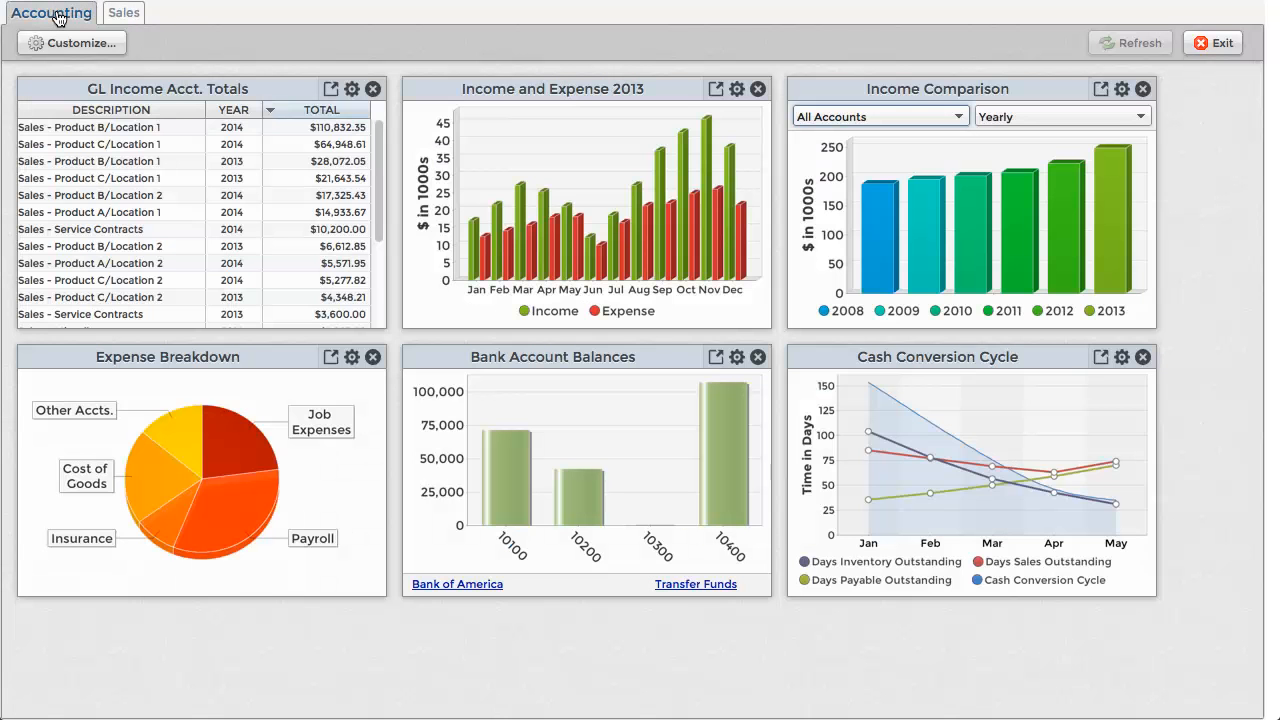
click(1129, 42)
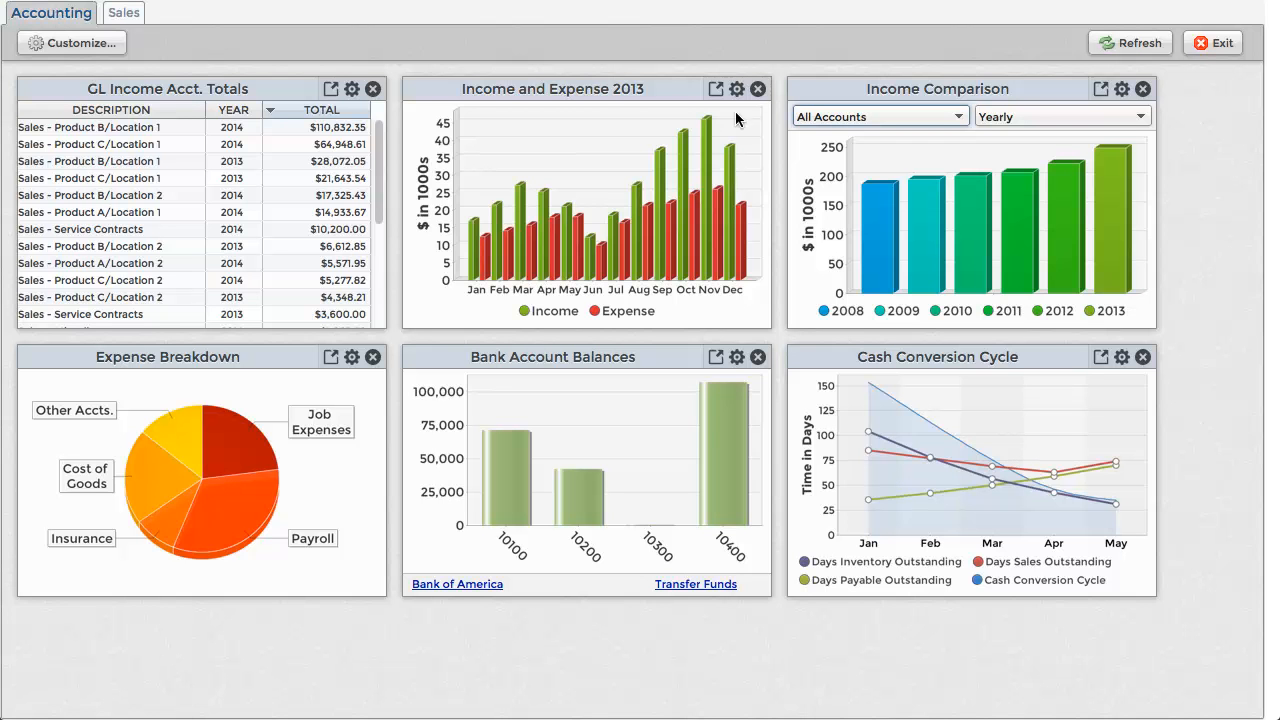
click(757, 89)
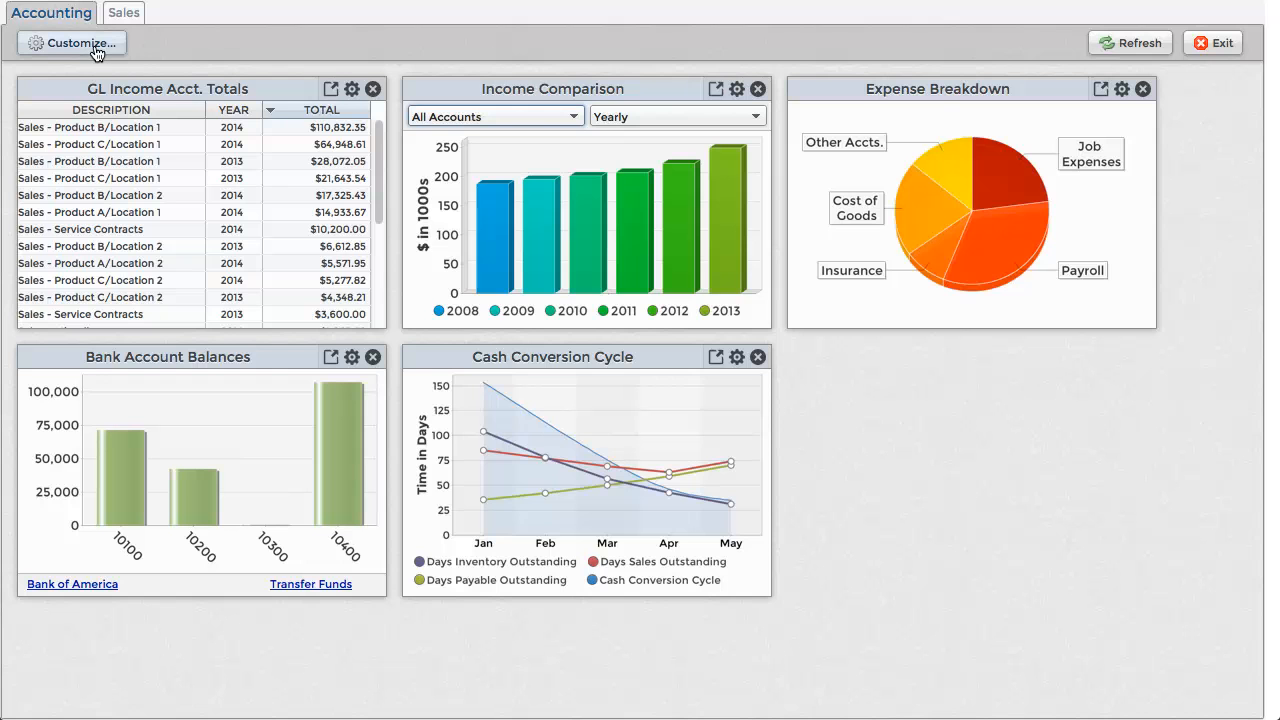
Add Income and Expense 2013 back from the first page of Customize widgets, then finish
click(71, 42)
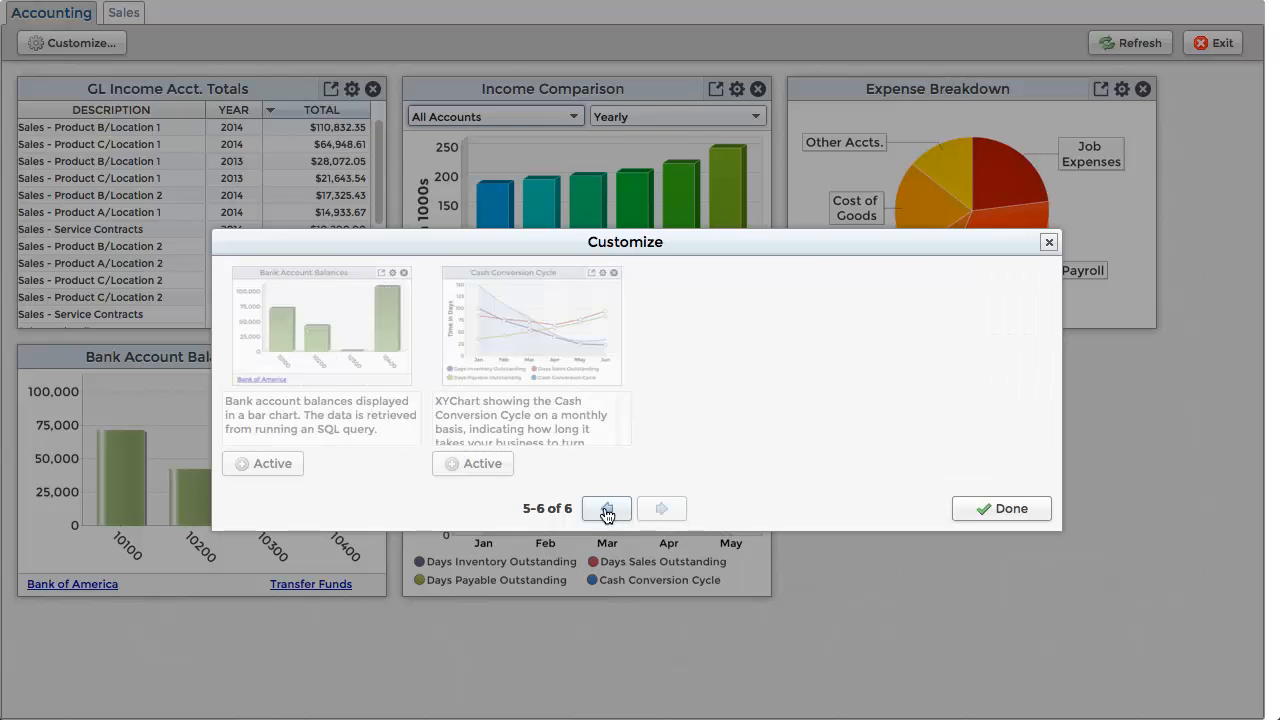
click(606, 508)
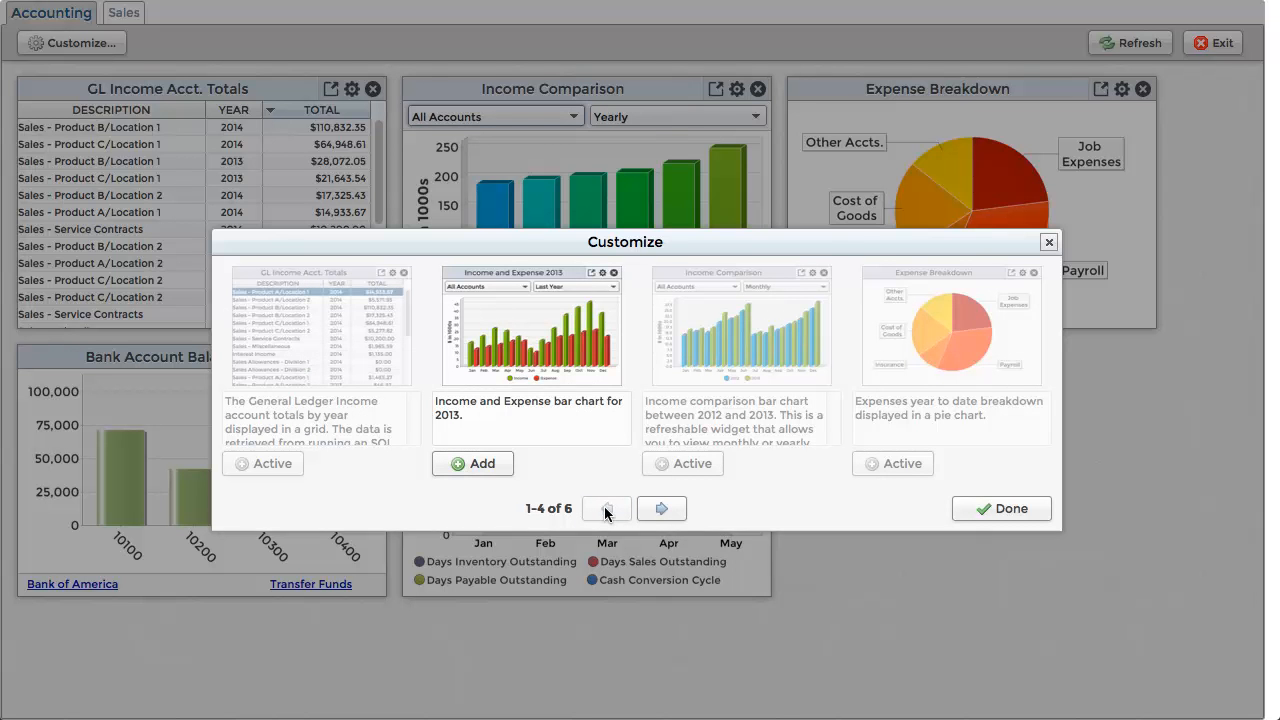
click(472, 463)
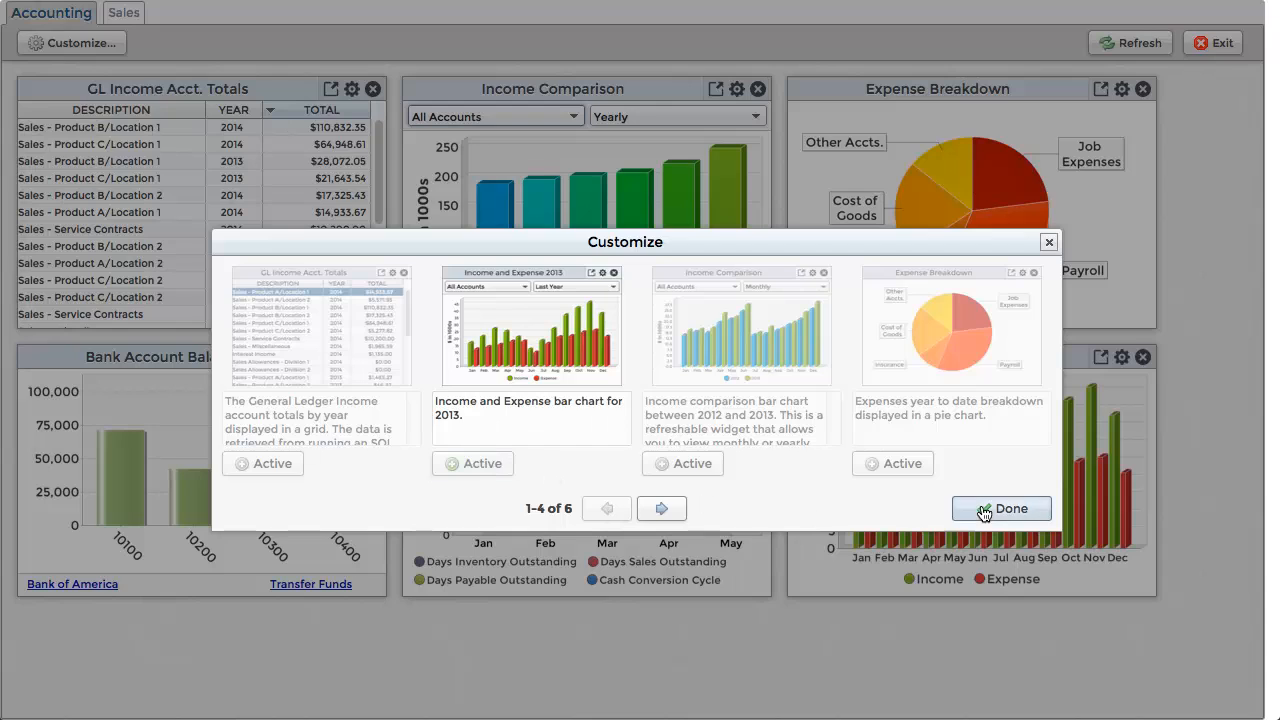
click(1001, 508)
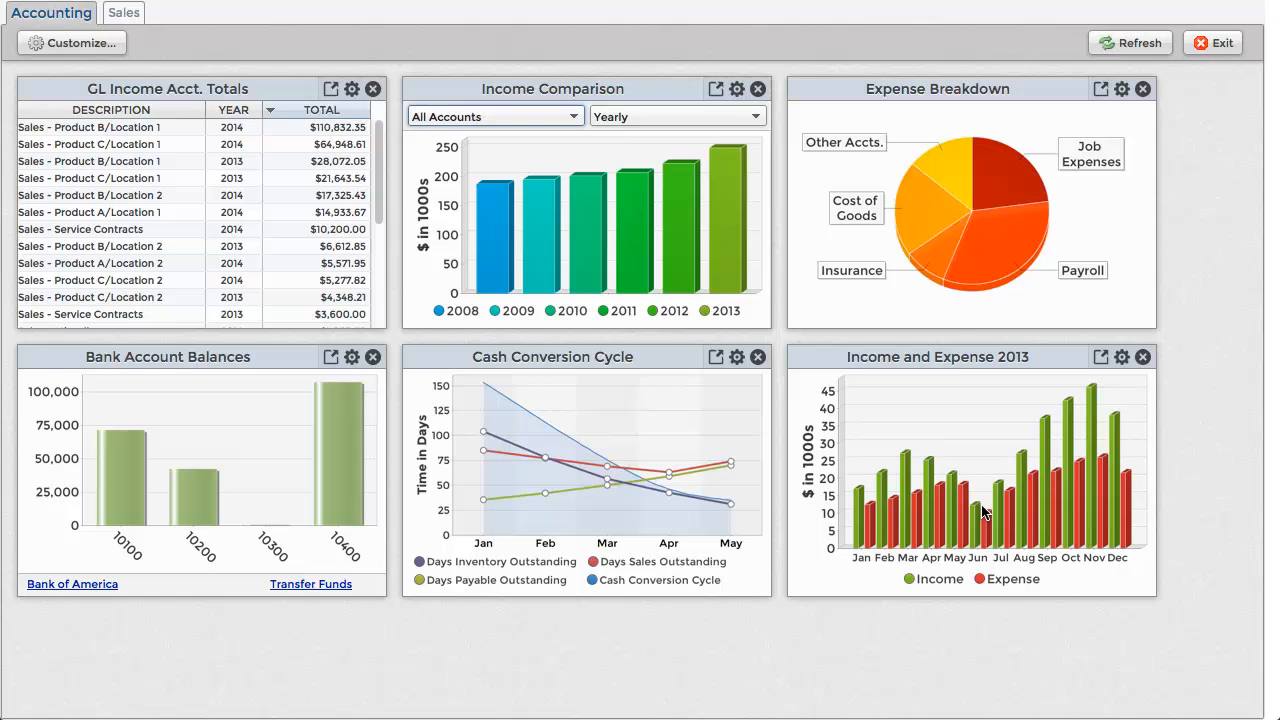
mouse_move(963, 361)
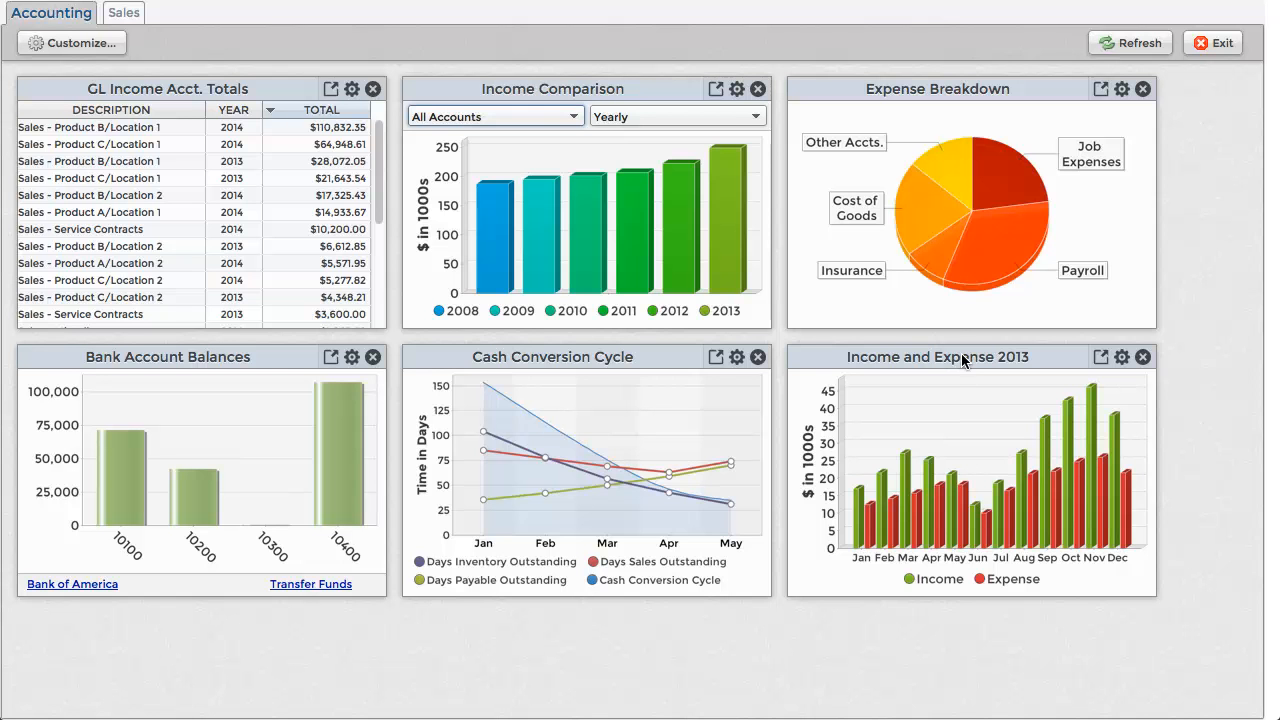